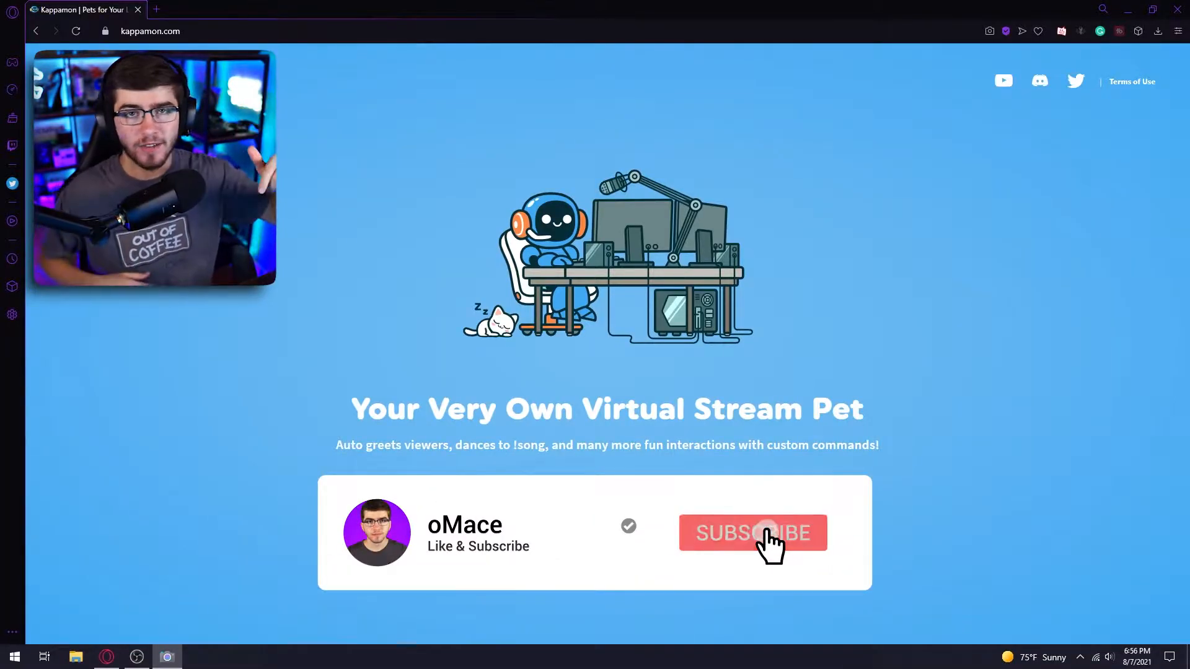
Step: Add a Browser source with the Kappamon URL at 800 by 600 to the scene
{"action": "left_click", "coordinate": [752, 532]}
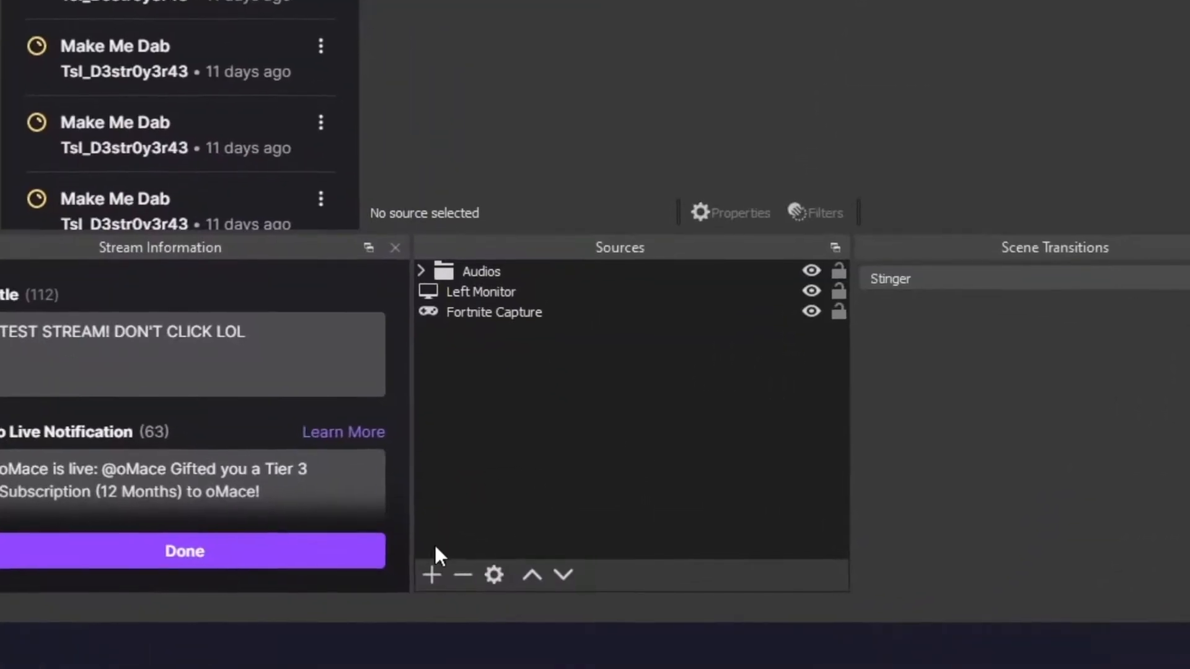
{"action": "left_click", "coordinate": [430, 574]}
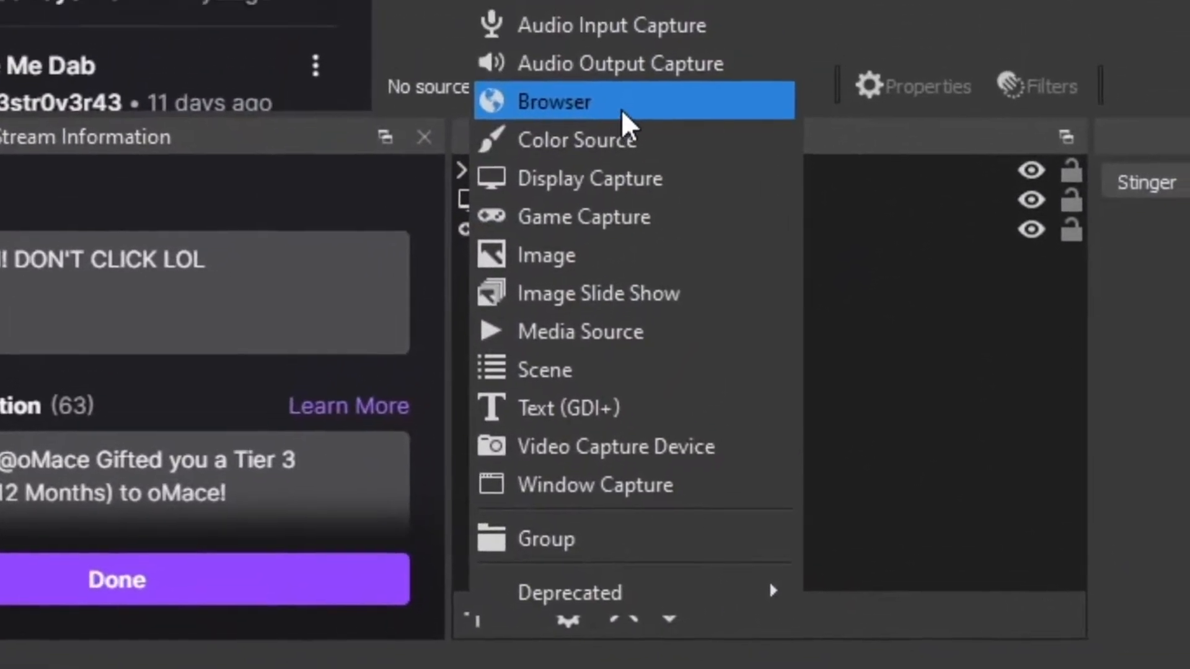
{"action": "left_click", "coordinate": [557, 101]}
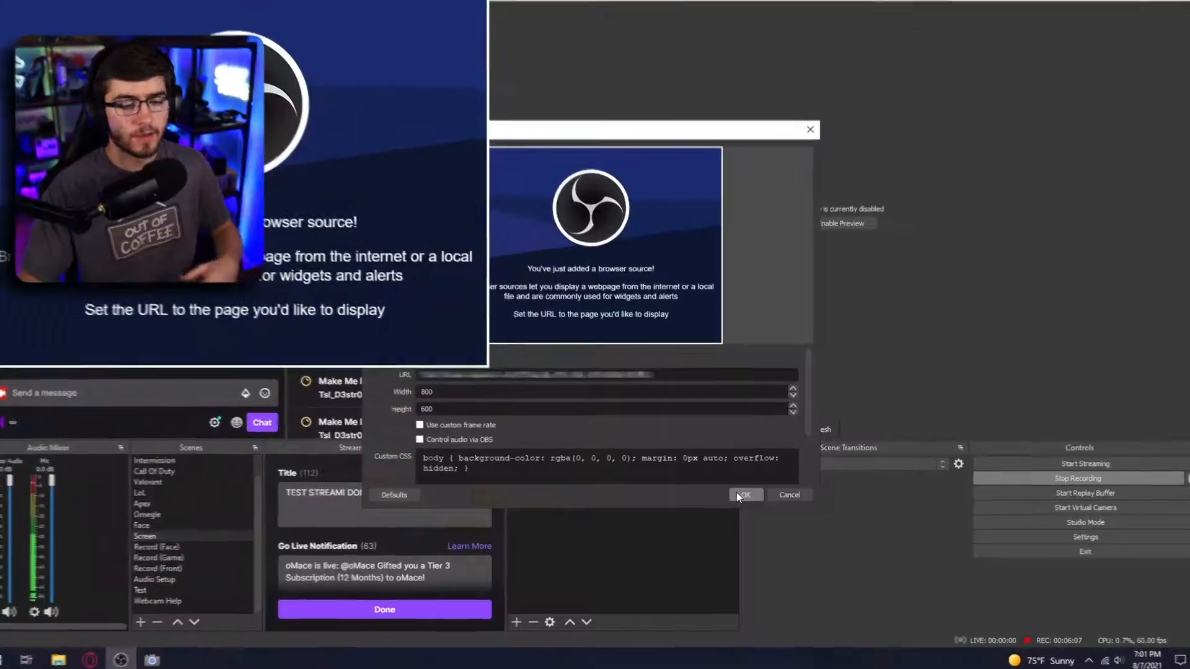
{"action": "left_click", "coordinate": [744, 495]}
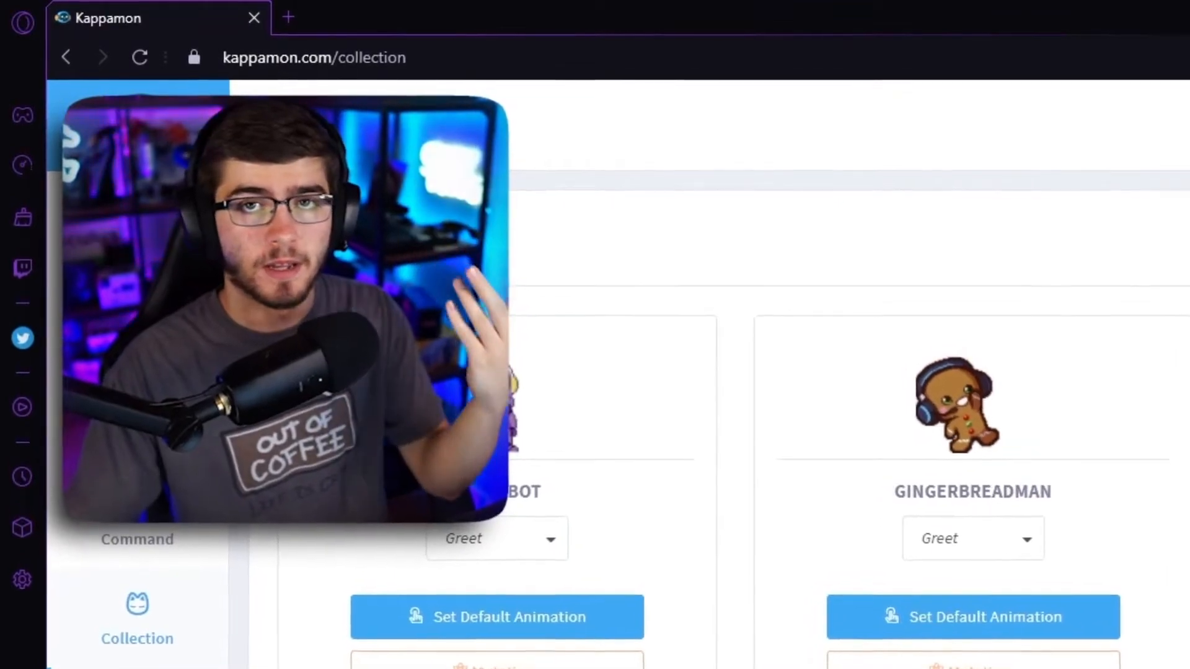
Step: Browse the Kappamon pet marketplace, then return to the owned-pets collection
{"action": "left_click", "coordinate": [22, 386]}
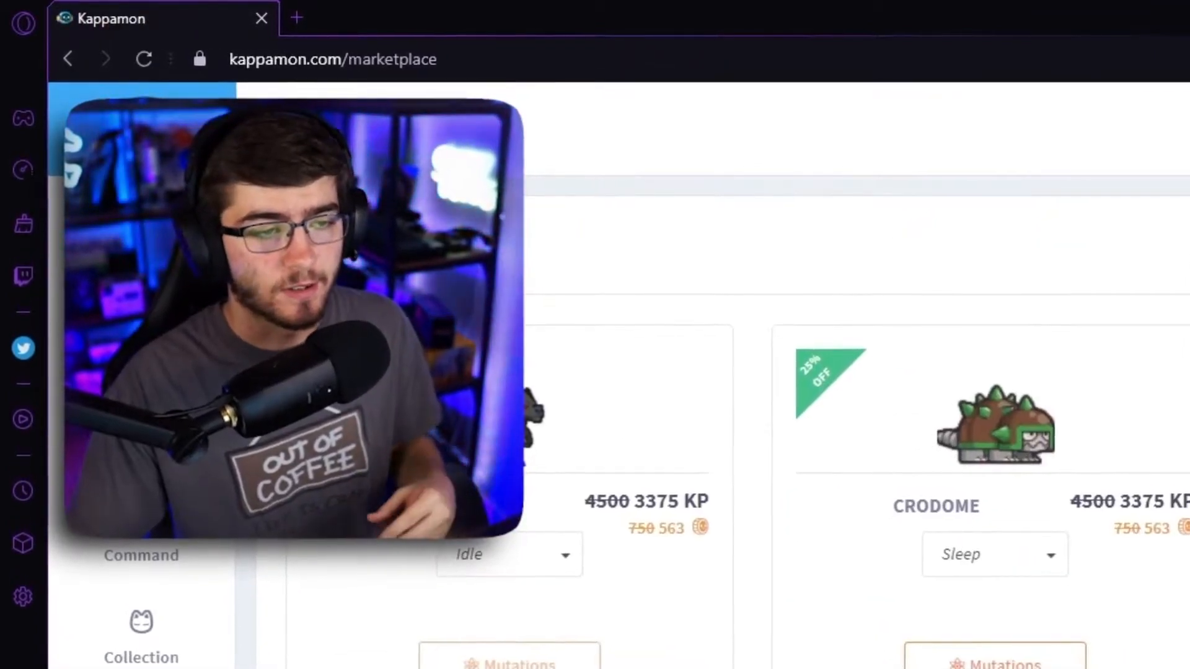
{"action": "left_click", "coordinate": [636, 576]}
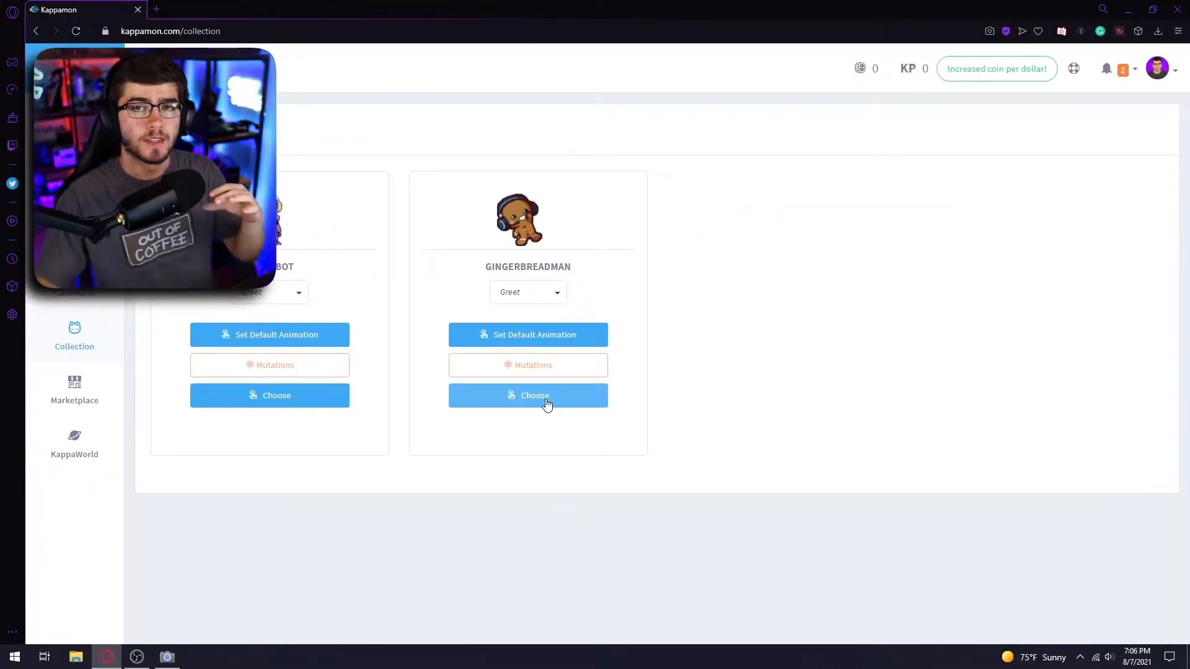
{"action": "mouse_move", "coordinate": [542, 268]}
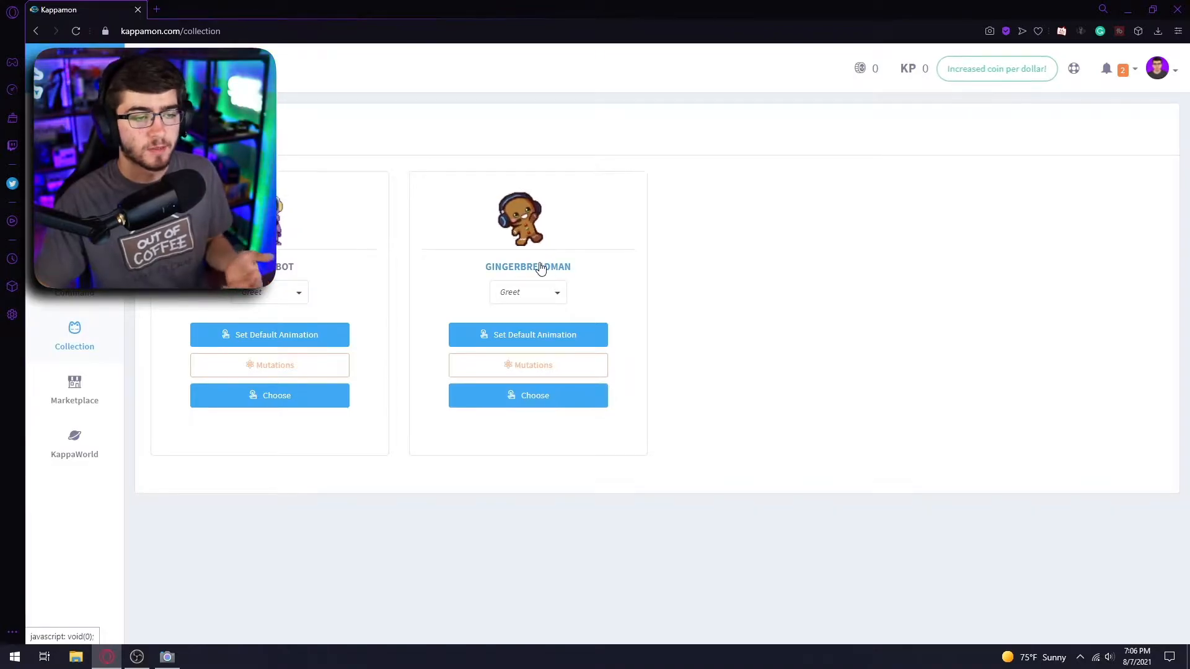
Step: Choose Gingerbreadman as the active pet and accept the confirmation
{"action": "left_click", "coordinate": [528, 395]}
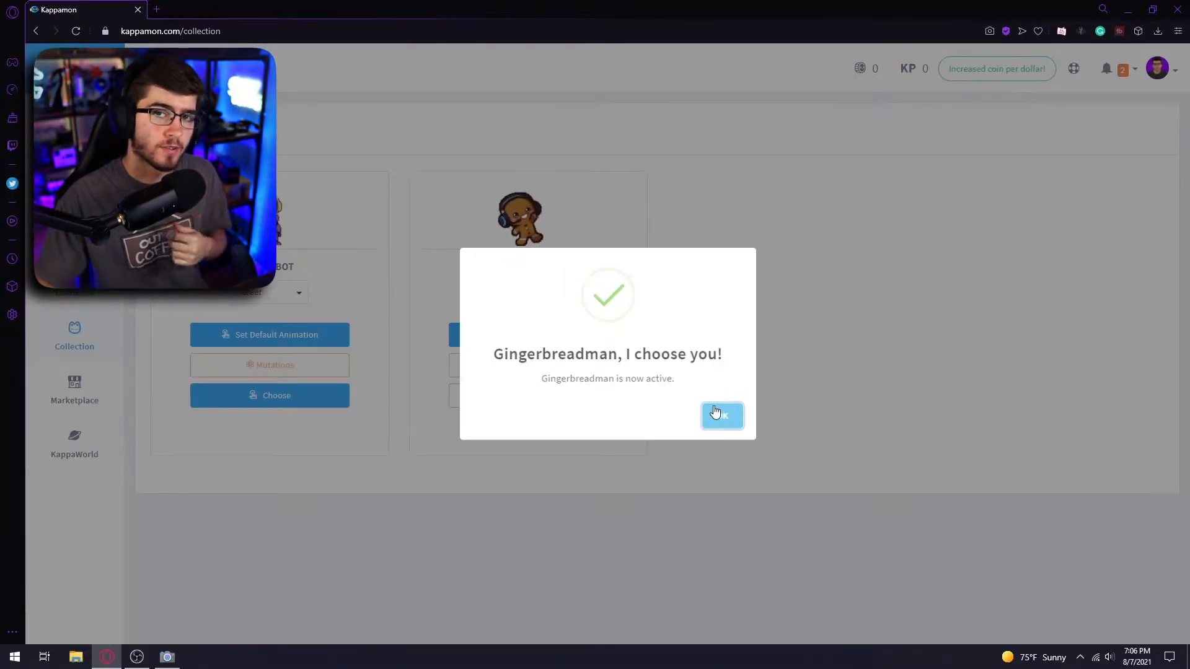
{"action": "left_click", "coordinate": [719, 417]}
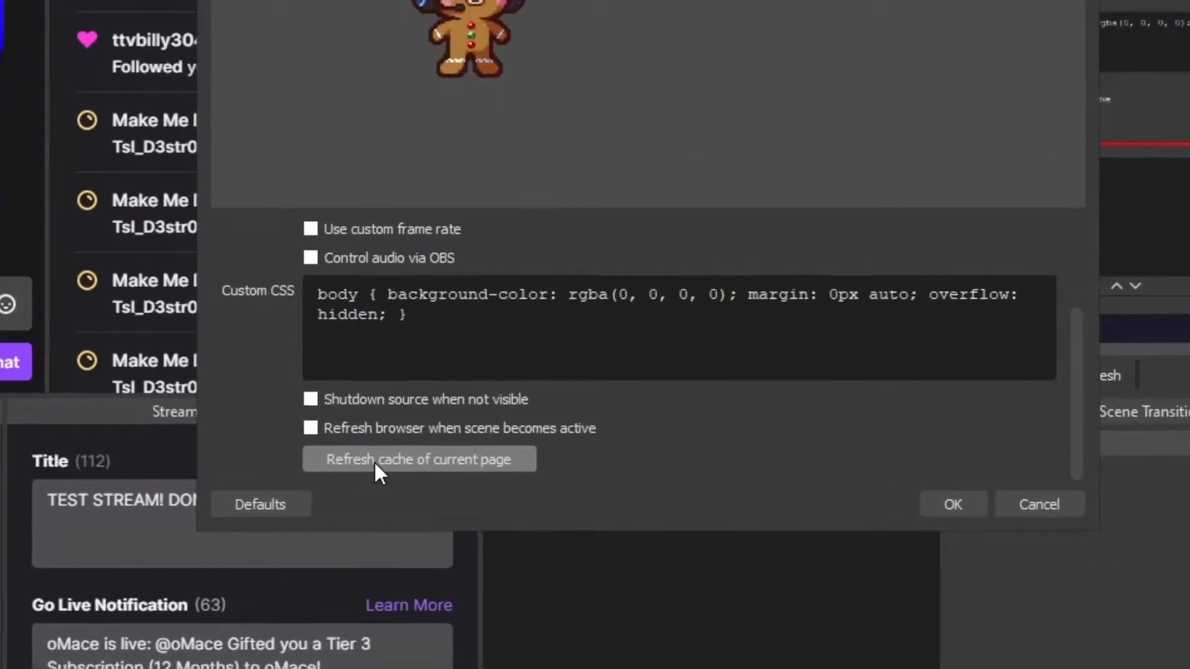
Step: Refresh the browser source's page cache so Gingerbreadman appears in the preview
{"action": "left_click", "coordinate": [952, 504]}
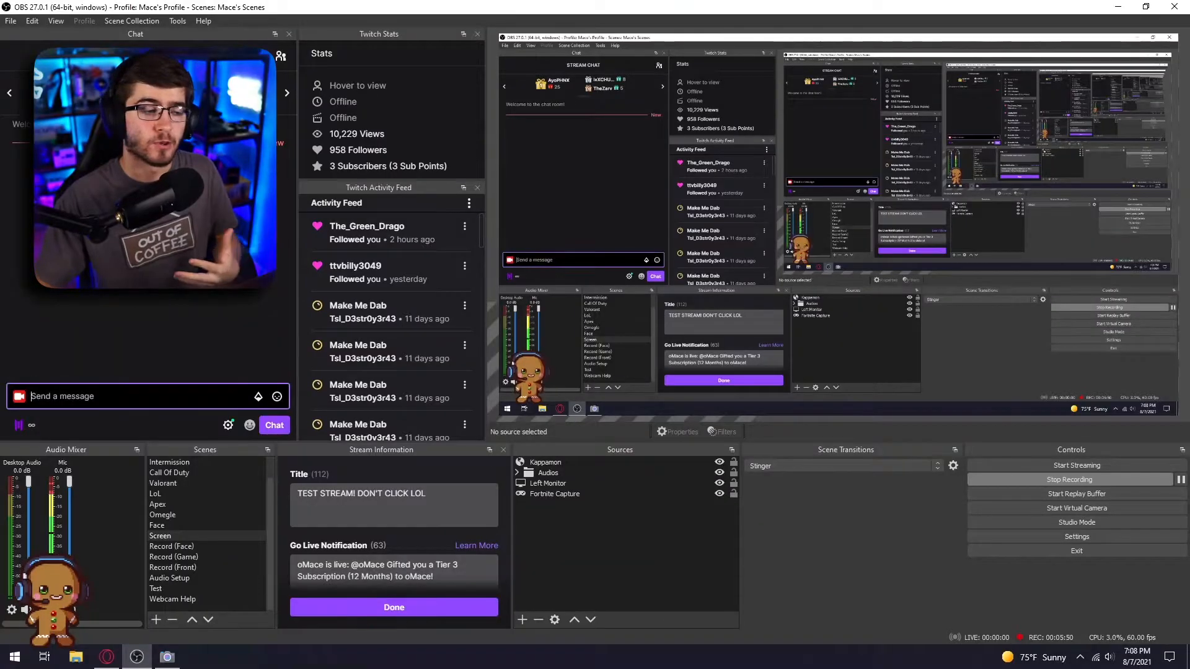
Step: Write 'hi' in the docked Twitch chat to greet the Gingerbreadman pet
{"action": "type", "text": "hi"}
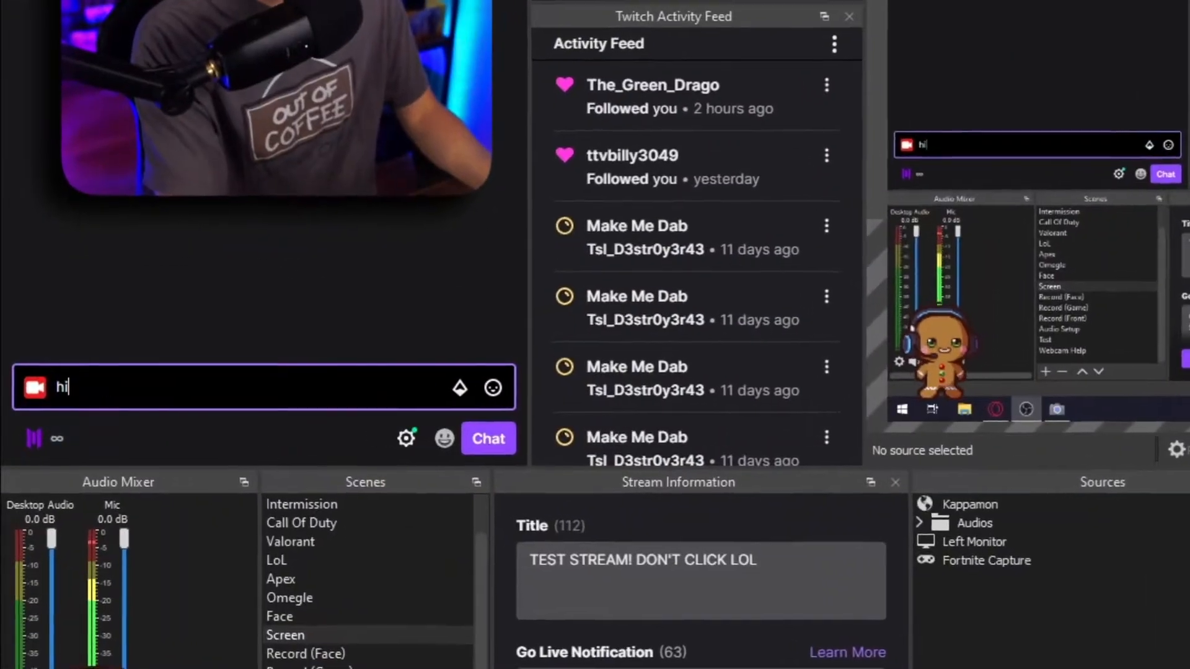